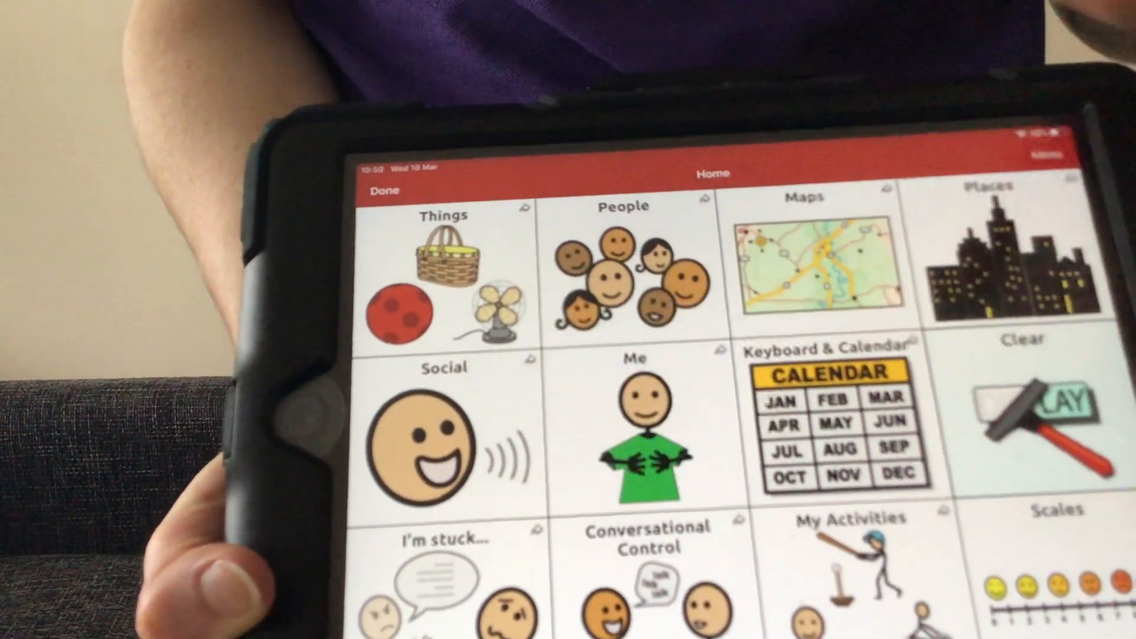
Step: Select the Social button on the Home grid to edit its message and image
click(426, 446)
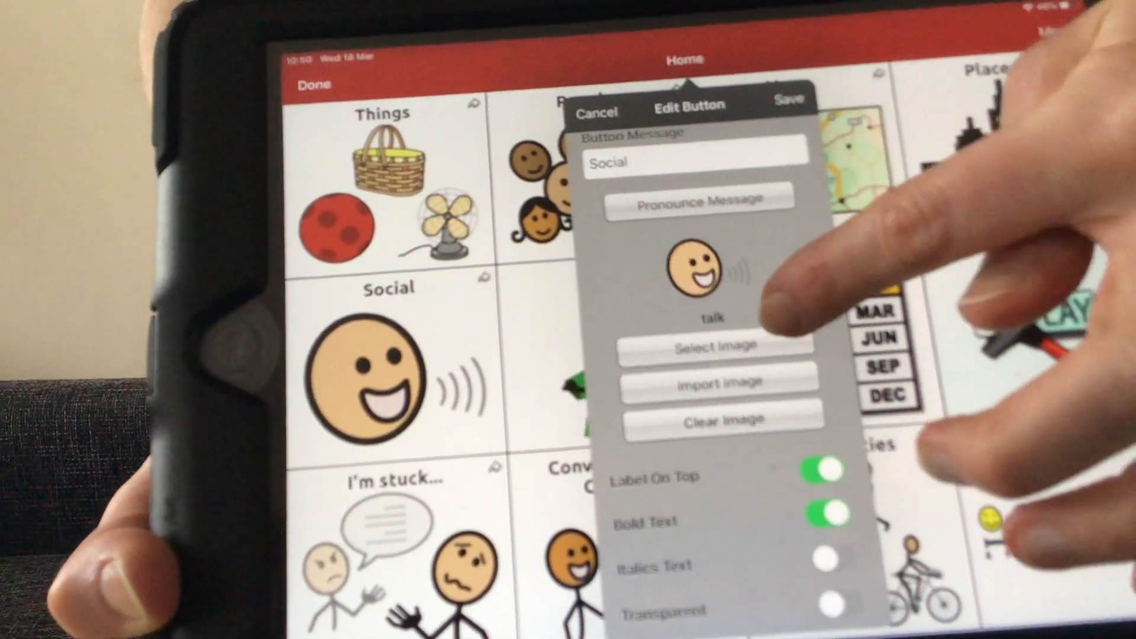
click(716, 346)
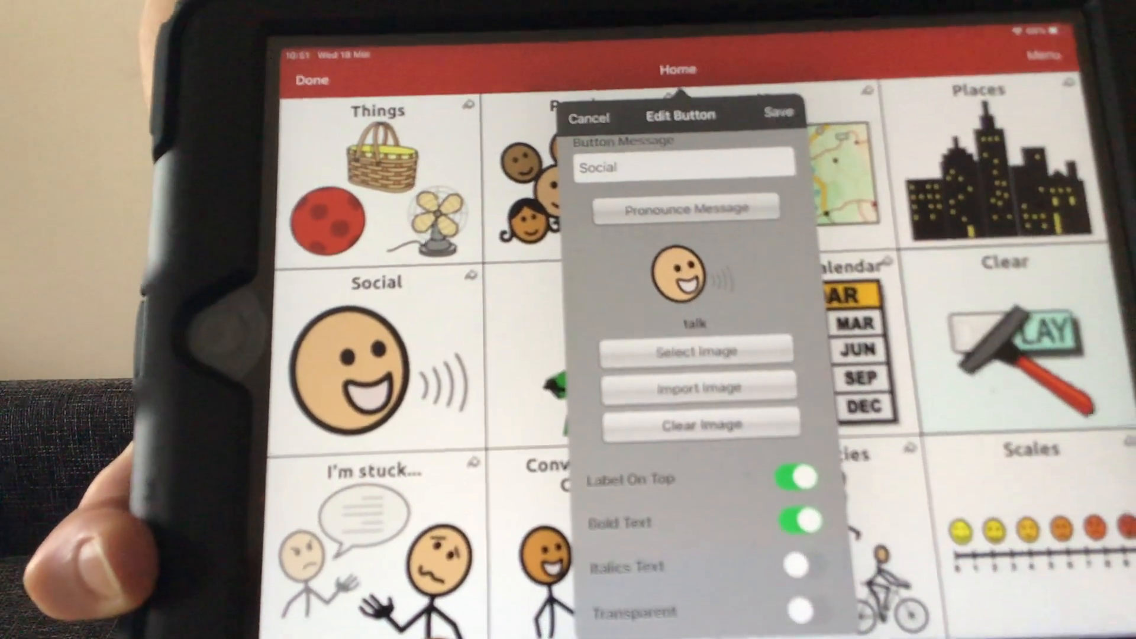
click(701, 351)
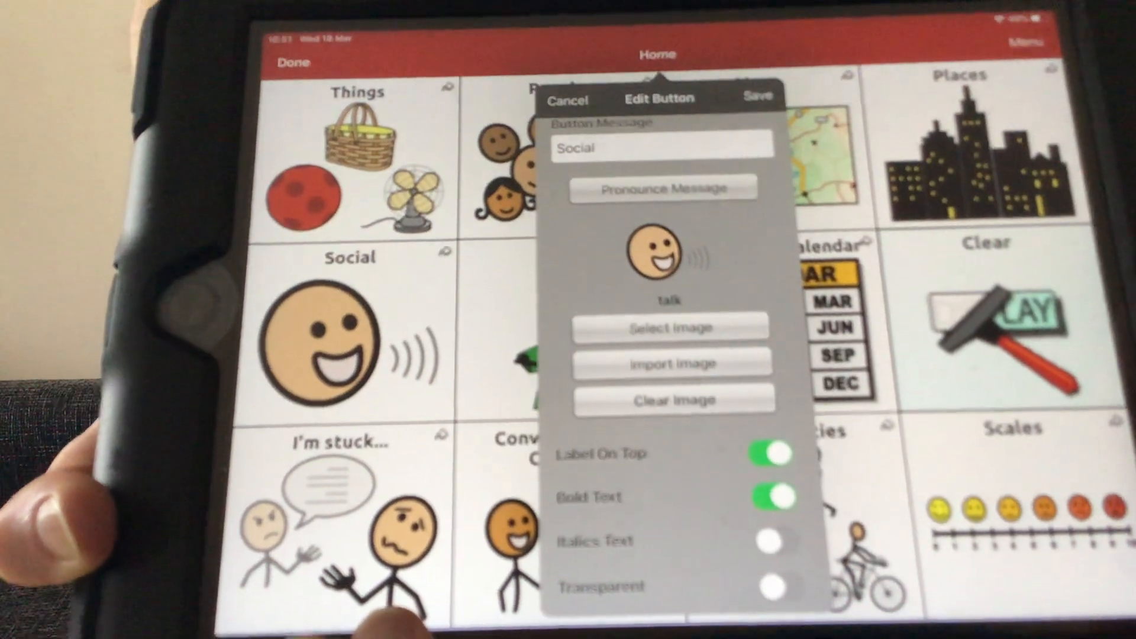
Step: Reach Button Actions and begin editing the Navigate to Social Chat action
scroll(down, 3)
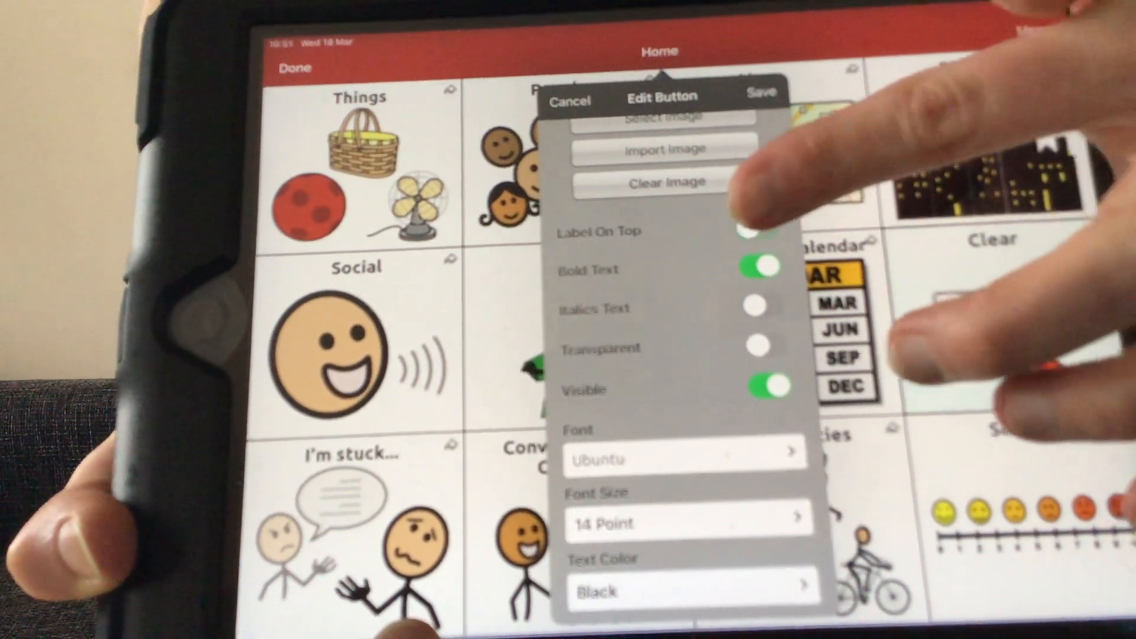
click(753, 233)
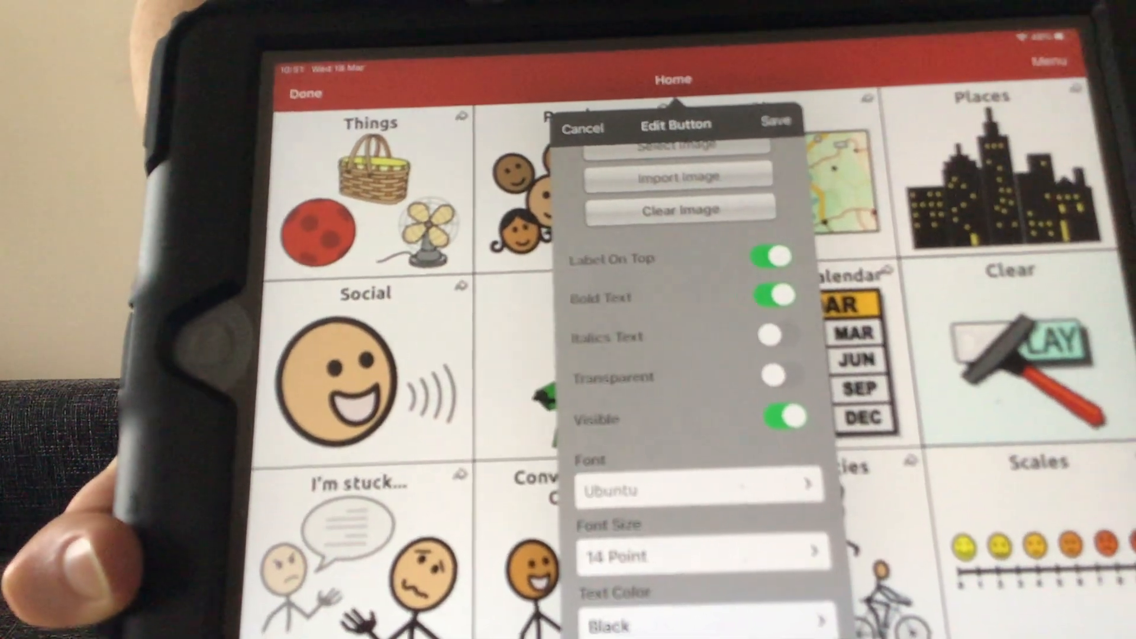
scroll(down, 3)
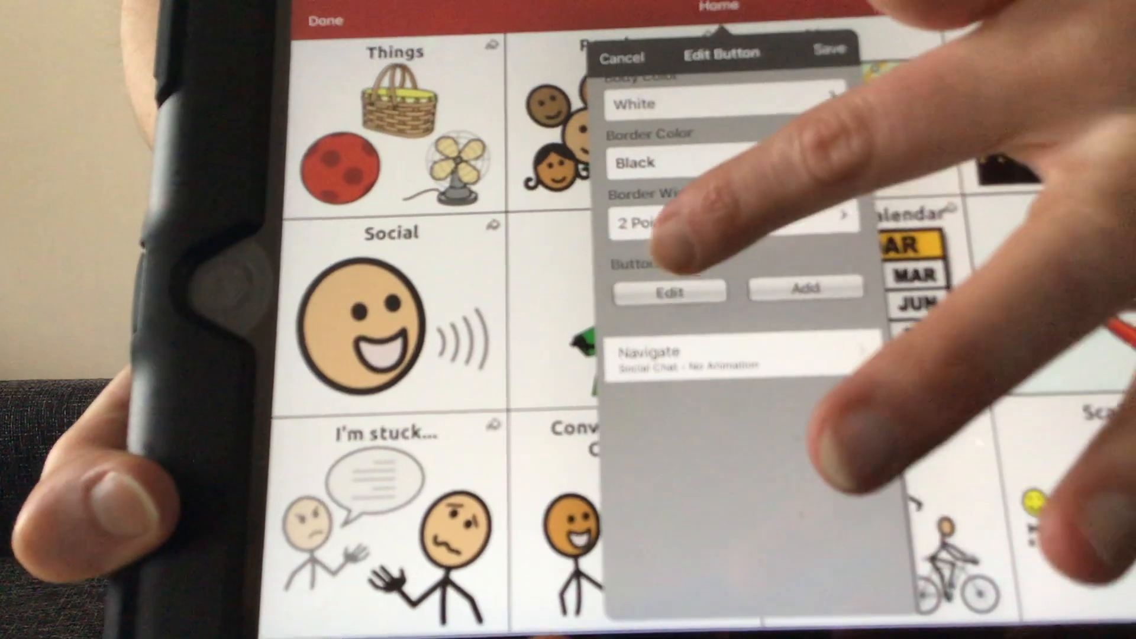
click(670, 290)
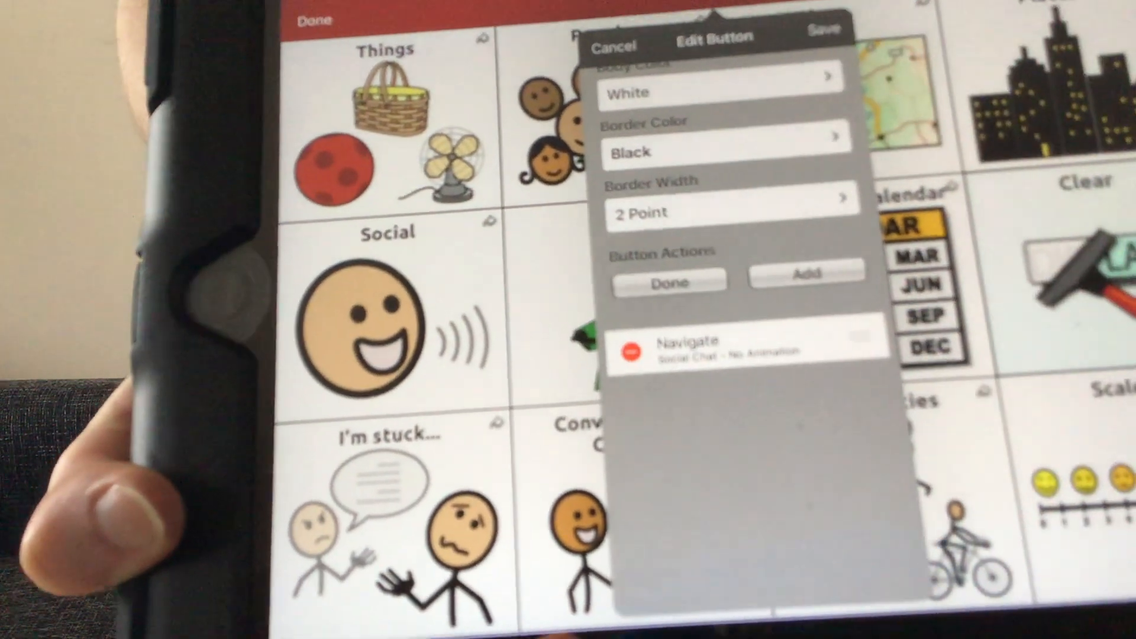